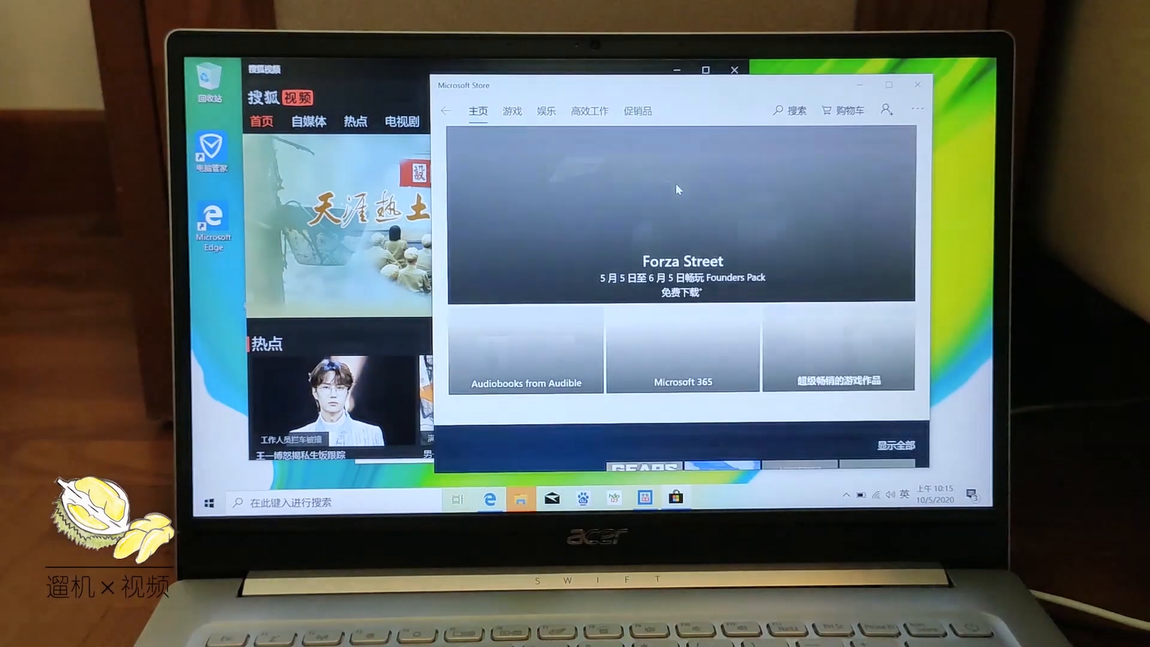
# Close the Sohu video app and the Microsoft Store, leaving the empty desktop.
pyautogui.click(210, 503)
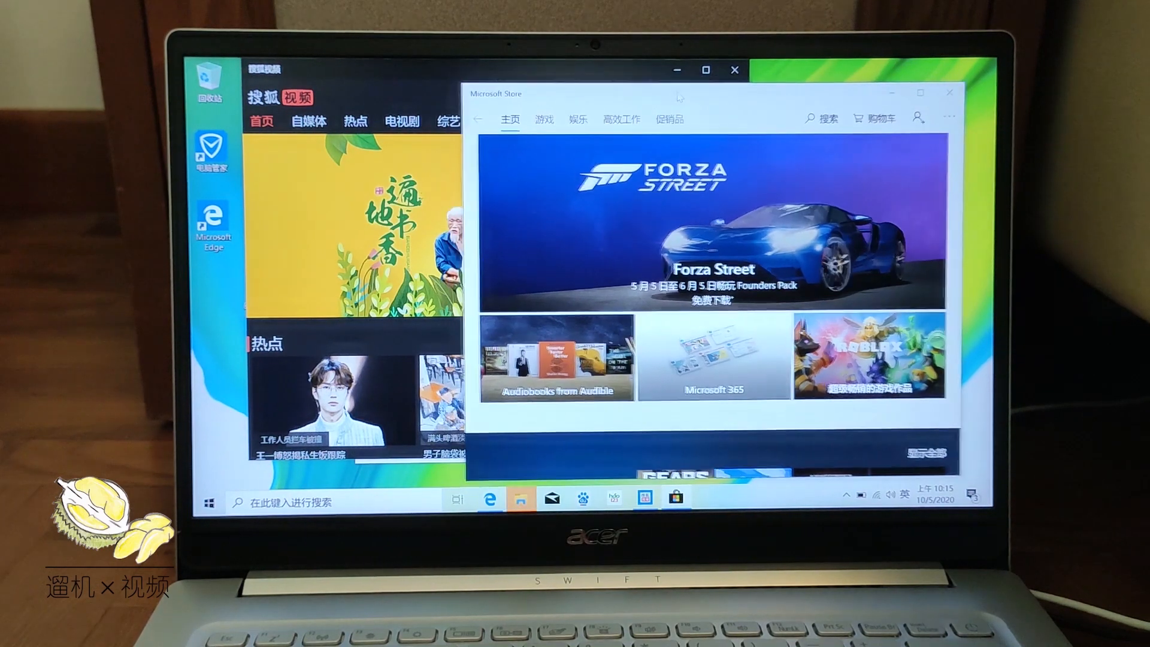
pyautogui.moveTo(675, 497)
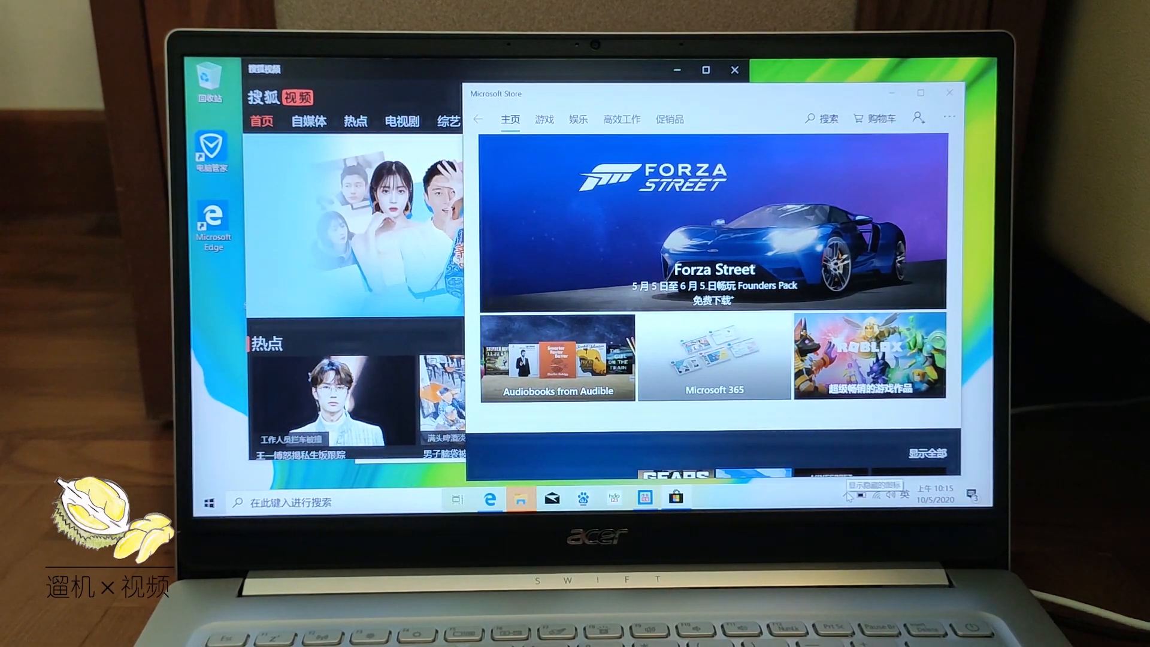
pyautogui.click(876, 496)
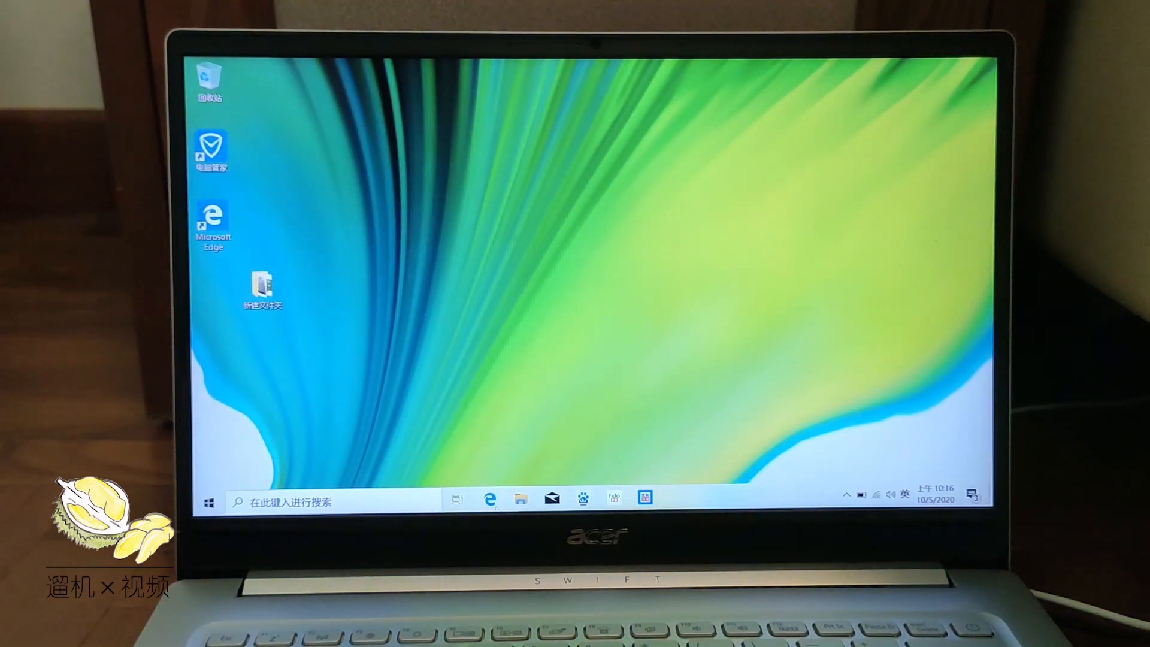
# Open a new InPrivate Edge window from the taskbar and load YouTube.
pyautogui.rightClick(488, 500)
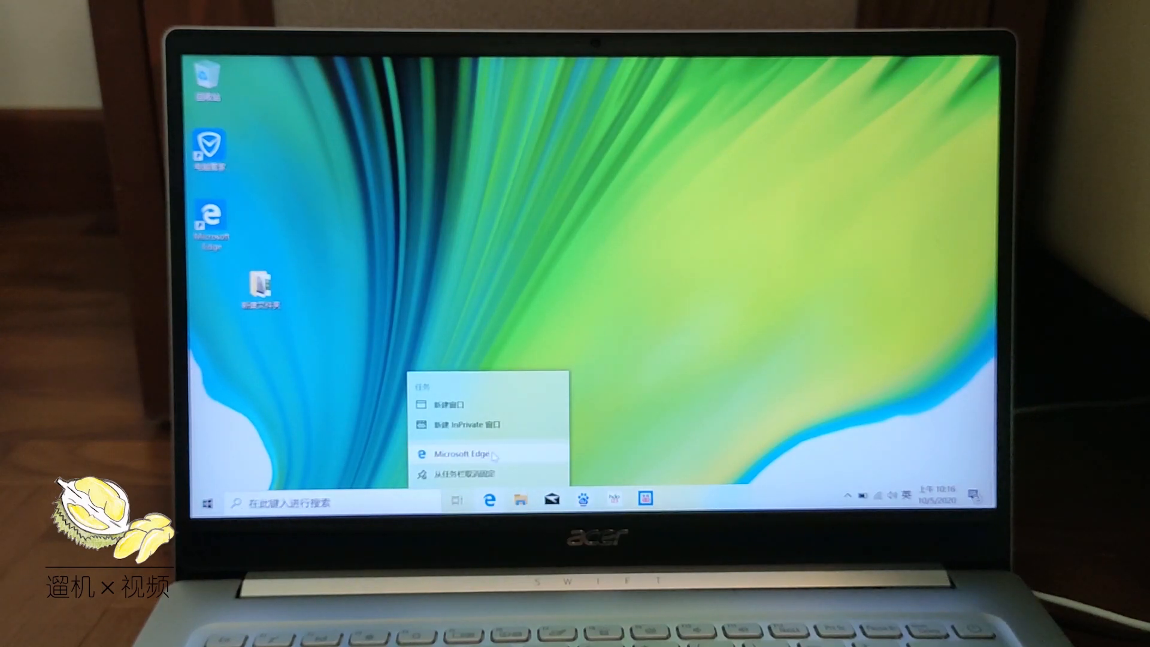
pyautogui.click(466, 425)
pyautogui.write('a')
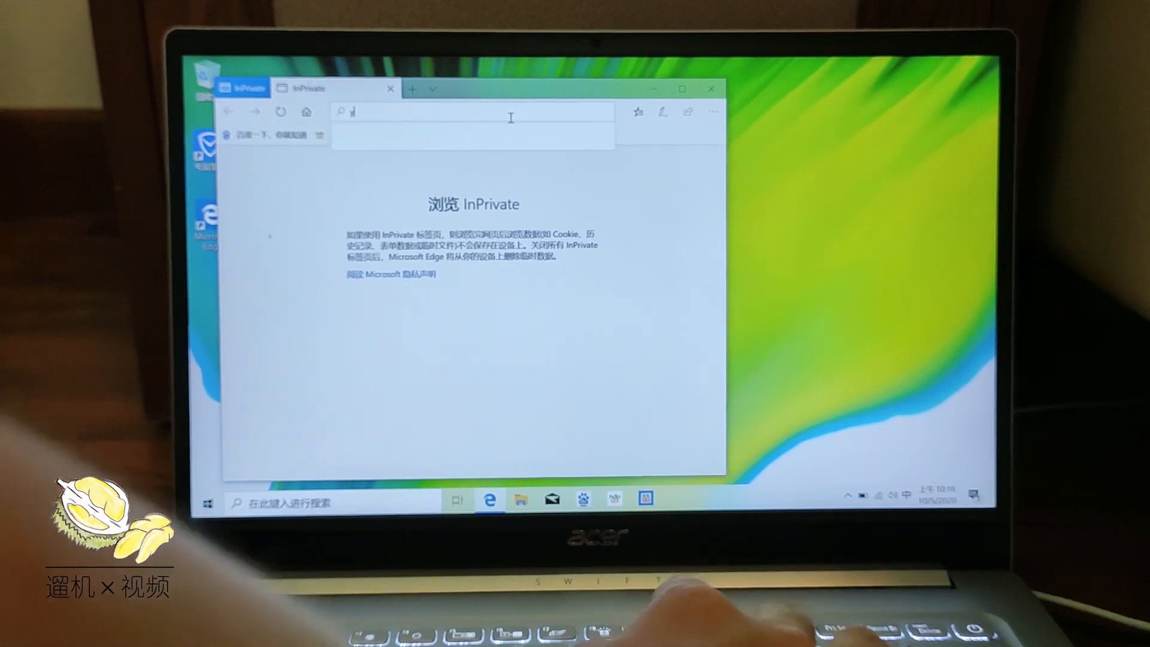
pyautogui.write('youtube.com/')
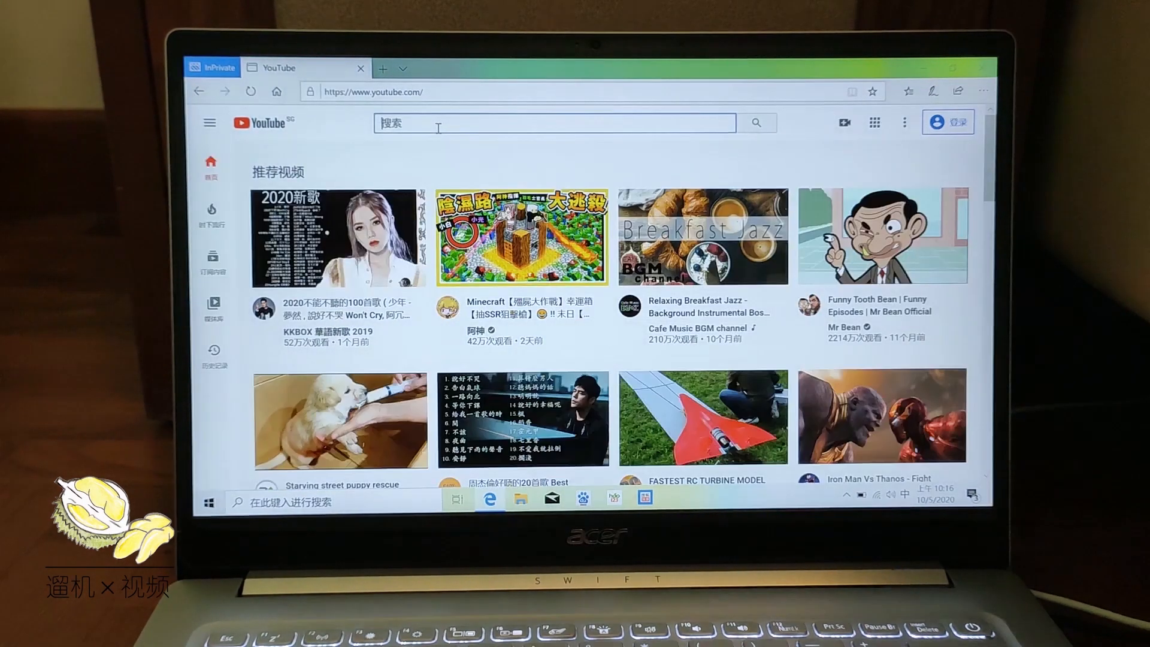
# Search YouTube for 'london tube singer' and open the Viral London Tube Singer 'Shallow' video.
pyautogui.write('london tube')
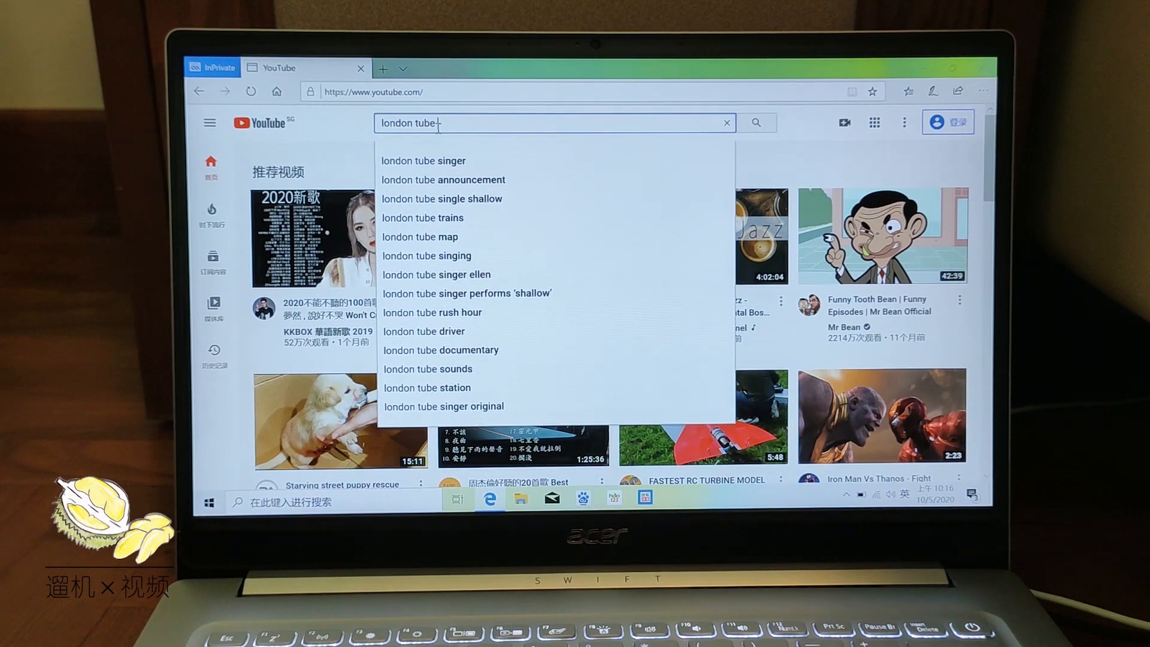
pyautogui.click(443, 180)
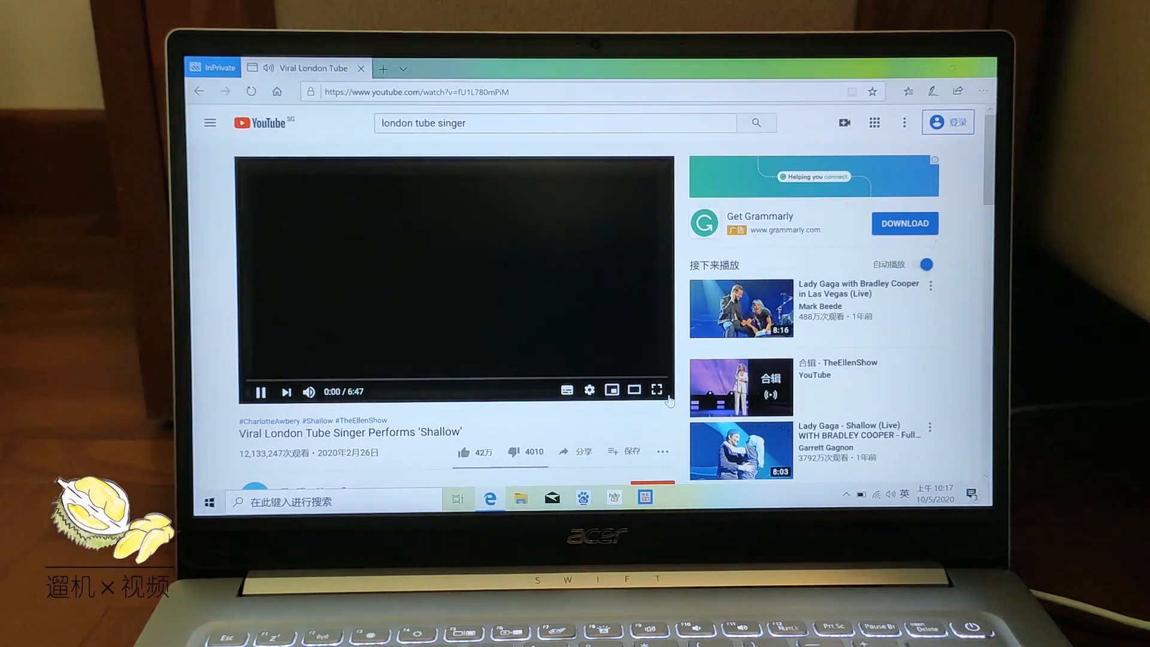
pyautogui.click(656, 389)
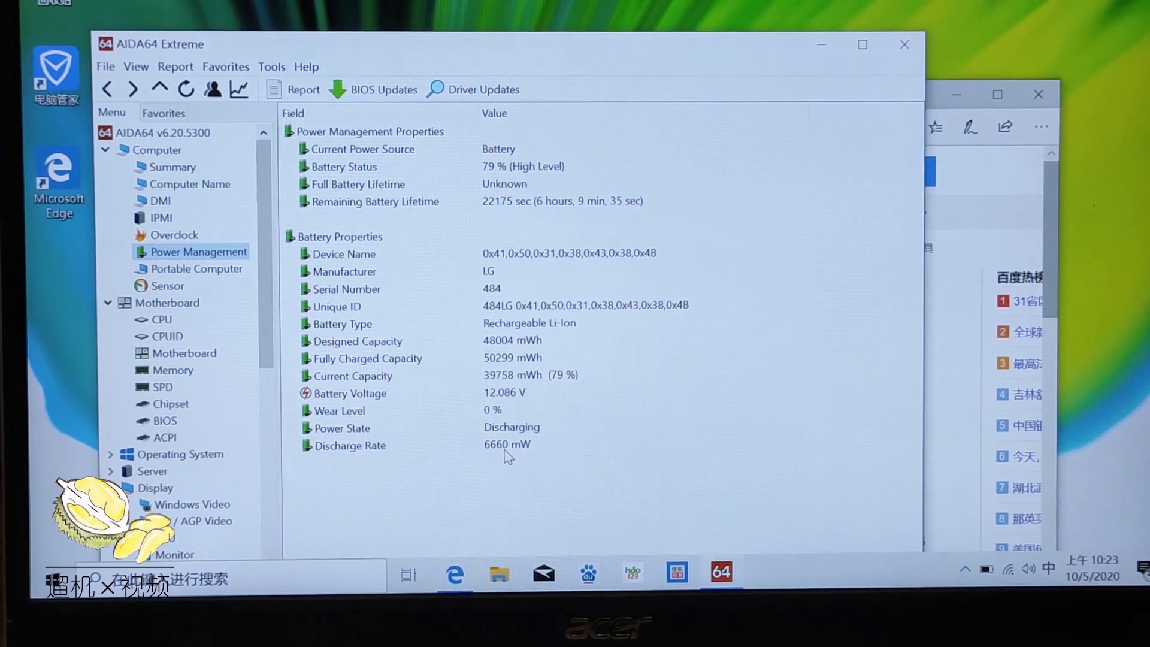
pyautogui.click(350, 446)
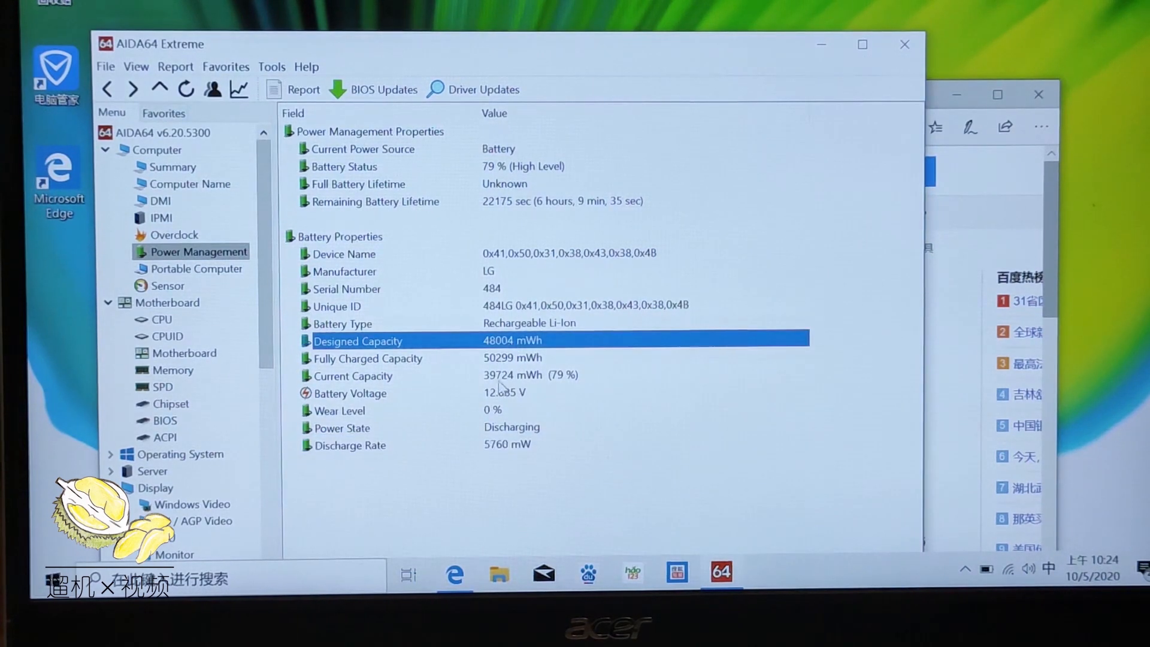
pyautogui.click(350, 445)
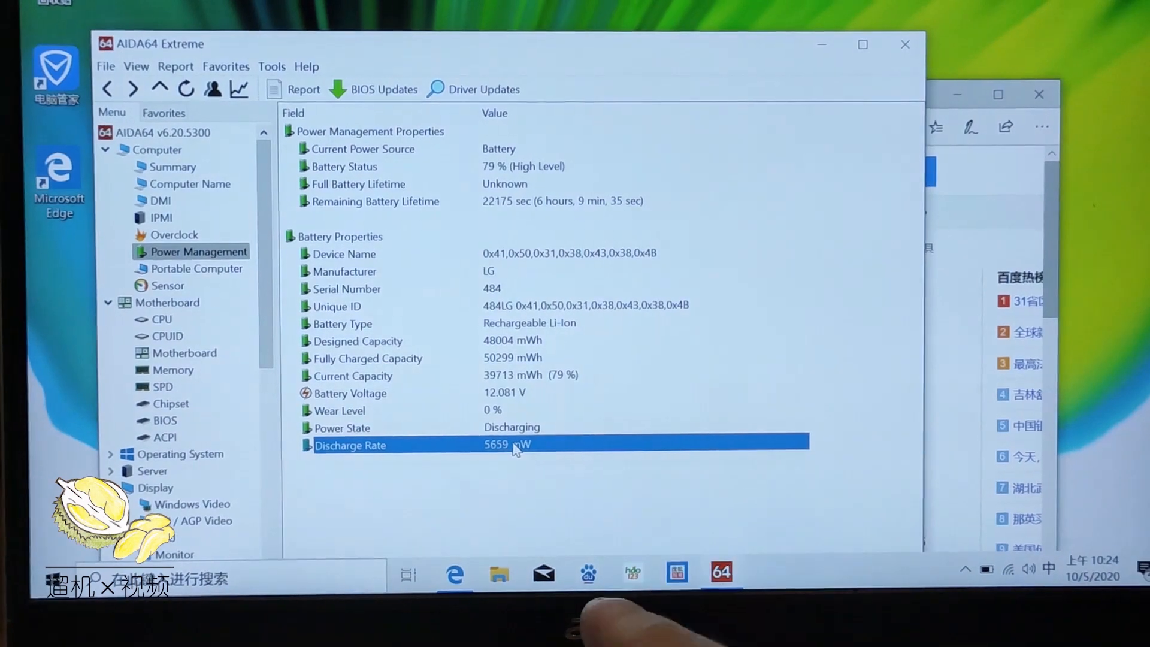
pyautogui.moveTo(592, 466)
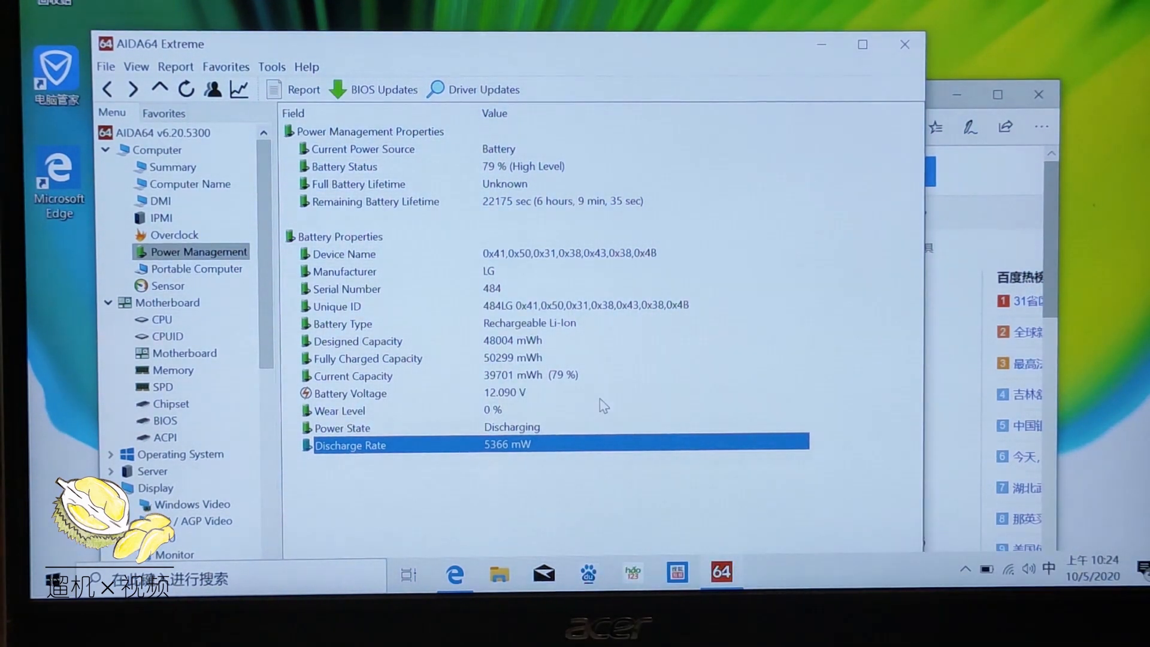
pyautogui.click(184, 353)
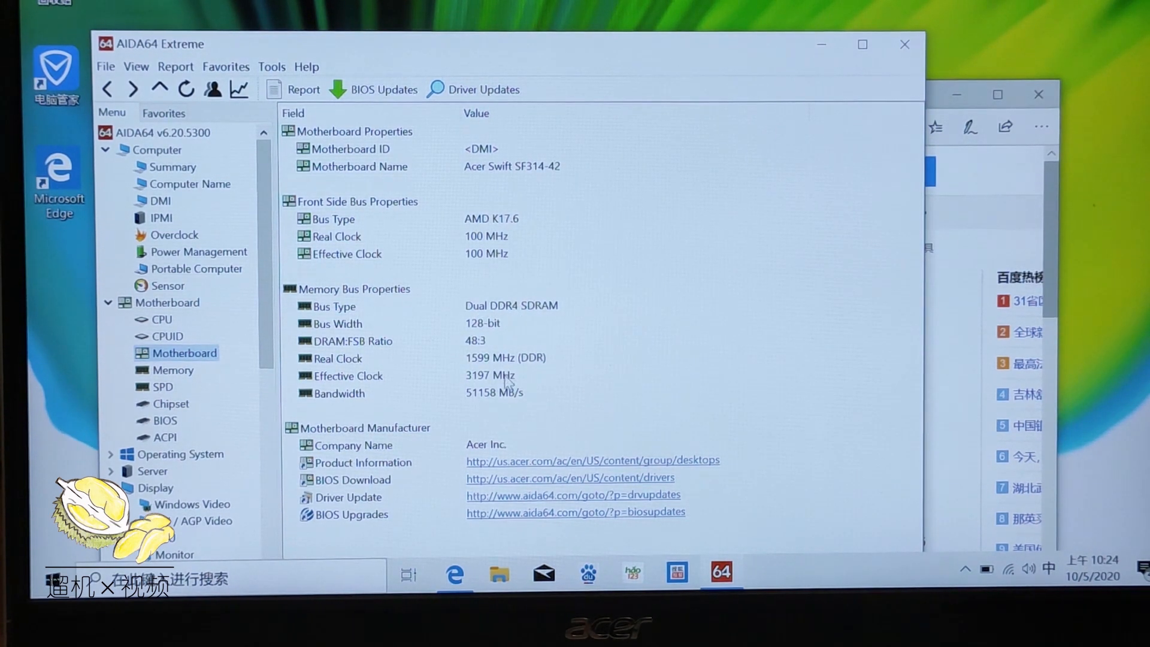
# Select Display > Monitor to show the LG Display LP140WFA-SPD1 14-inch 1920x1080 panel.
pyautogui.click(339, 393)
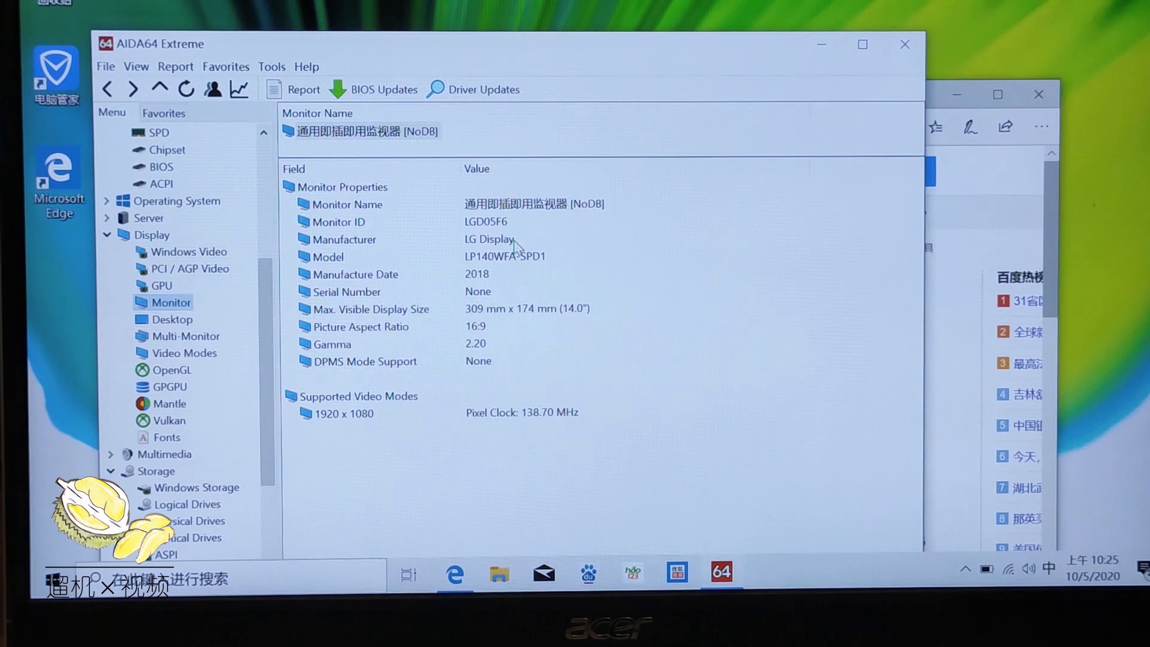
# Point out the monitor's manufacturer, monitor name and monitor ID on the Monitor page.
pyautogui.click(344, 239)
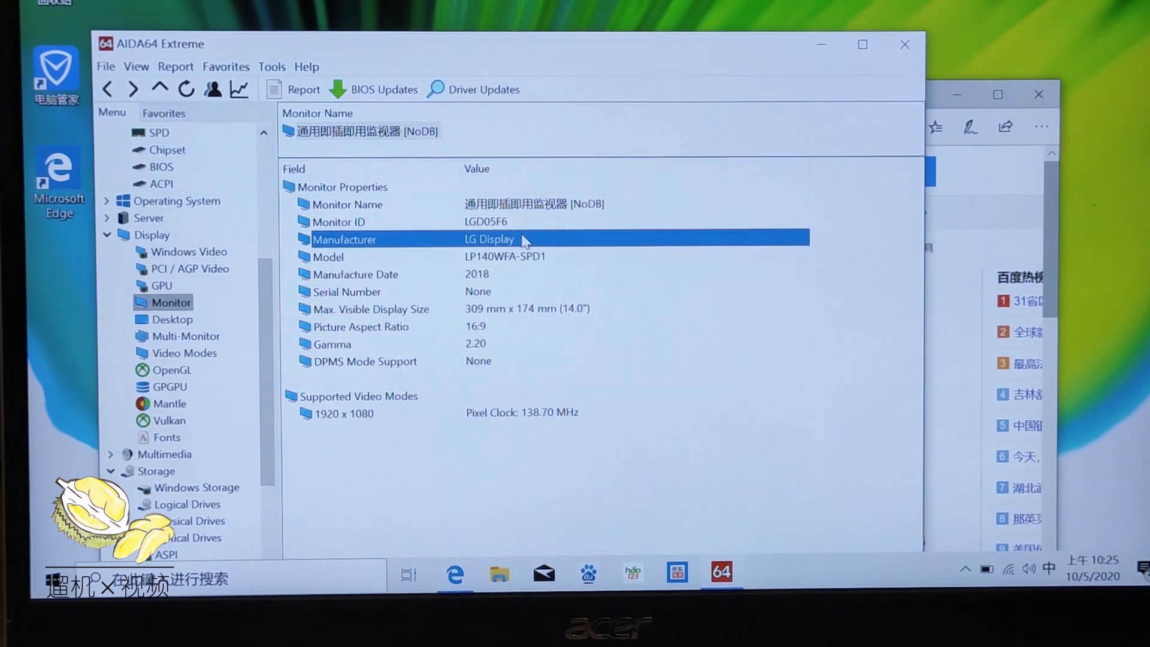
pyautogui.click(348, 204)
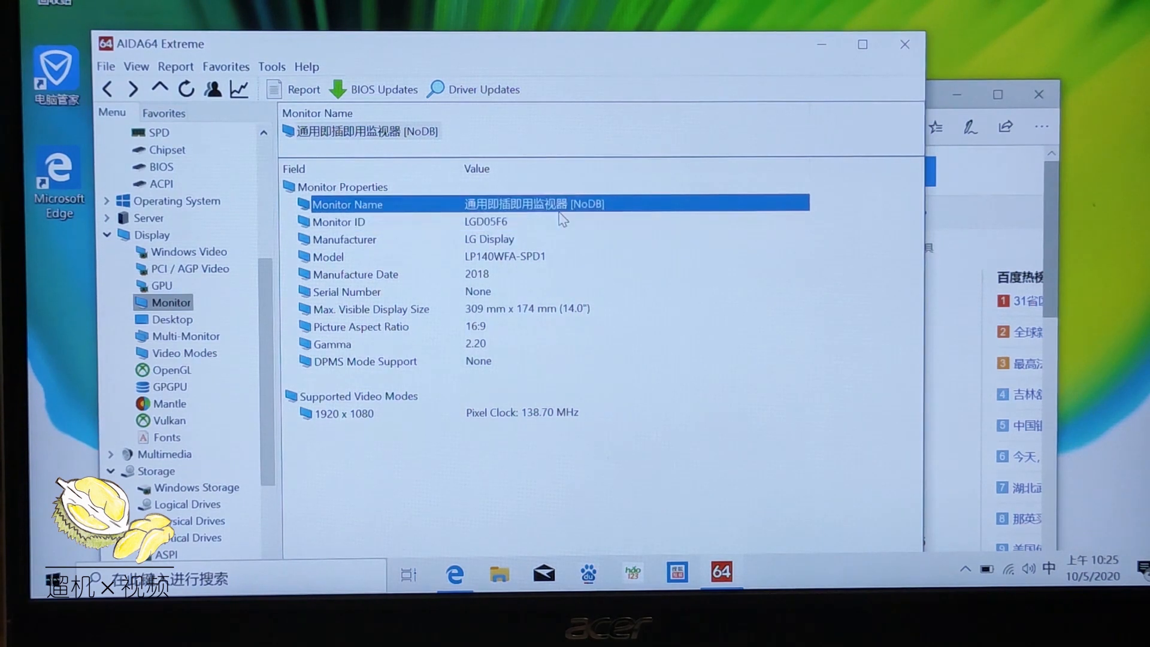
pyautogui.click(339, 222)
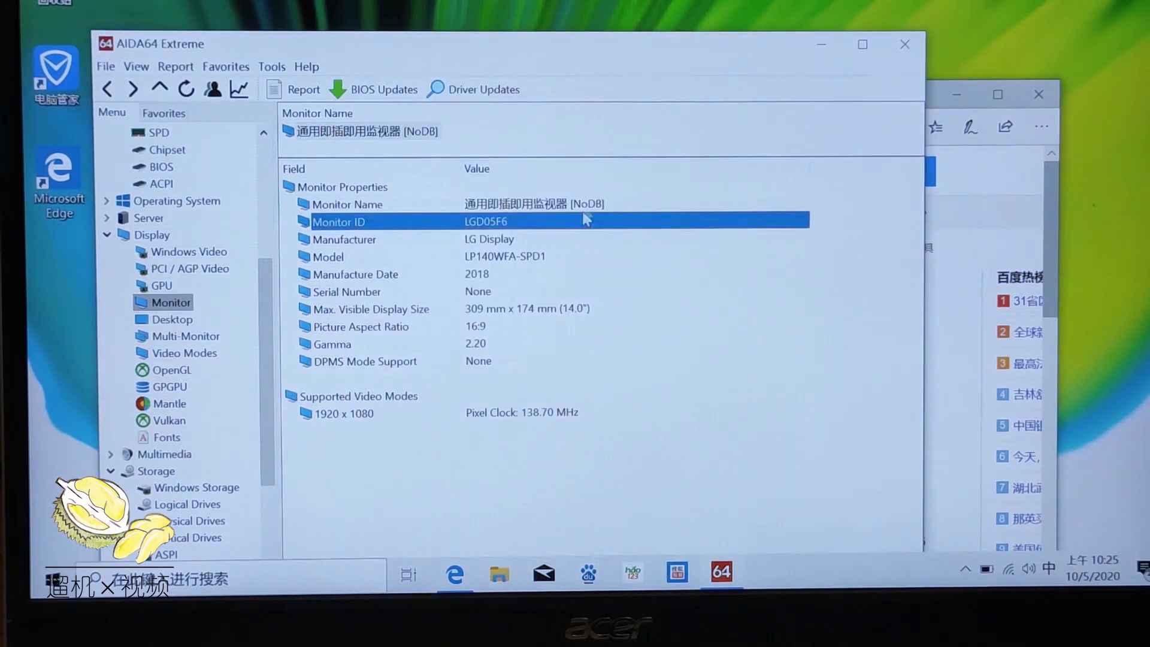
pyautogui.moveTo(566, 262)
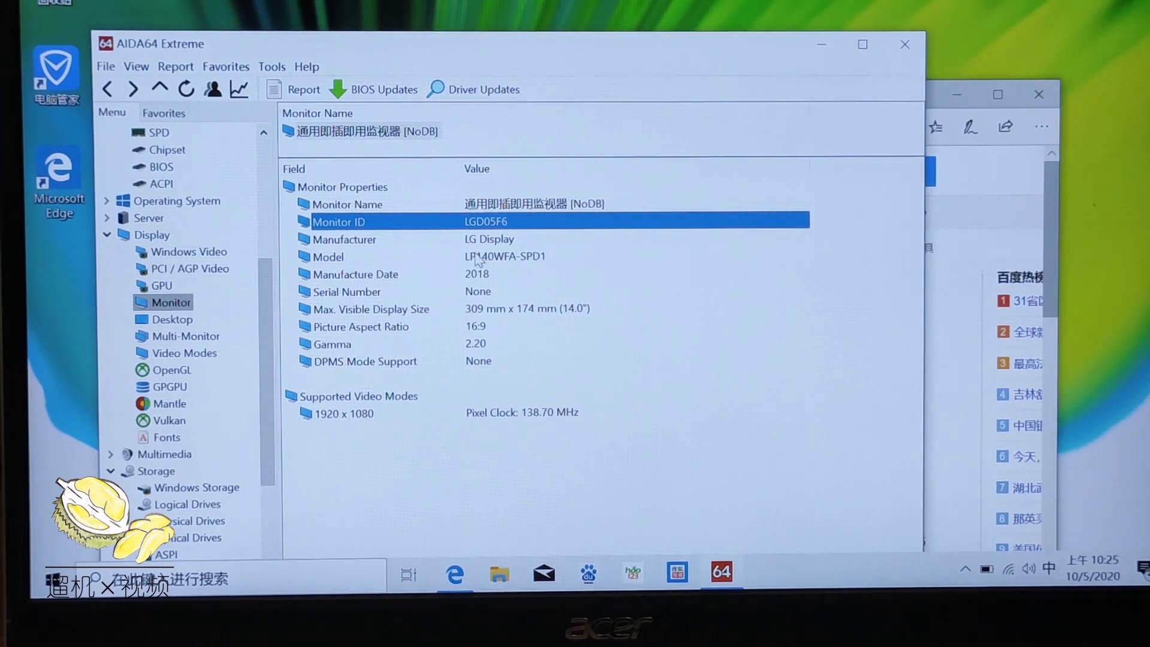
# Select Storage > Windows Storage to list the Samsung drive.
pyautogui.scroll(-3)
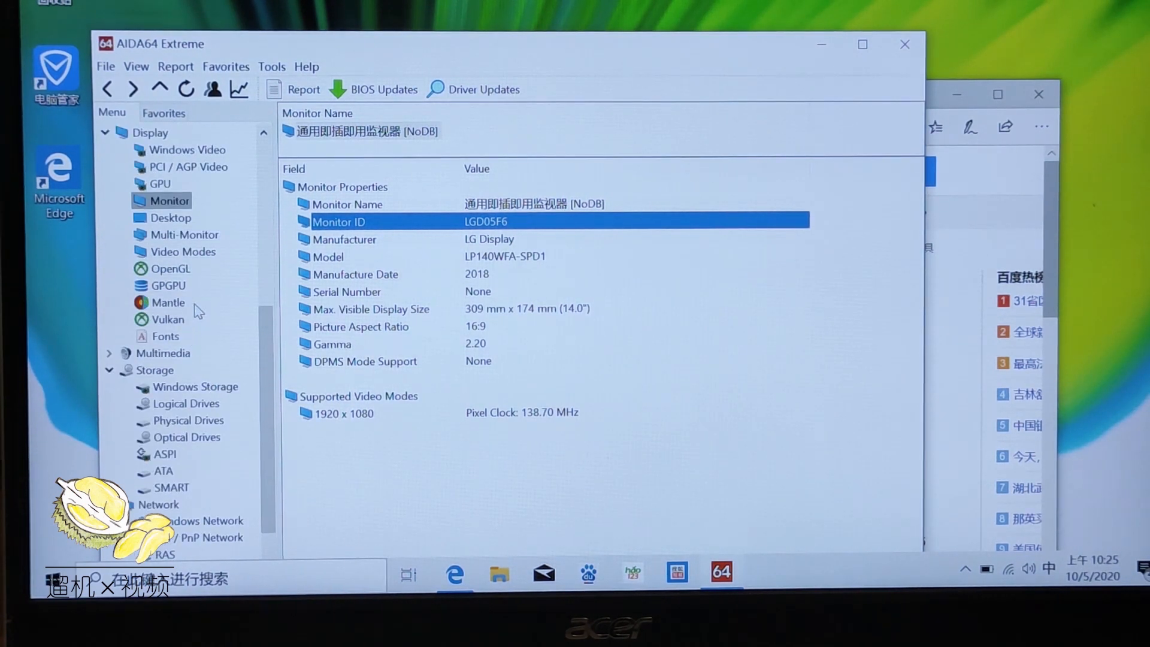
pyautogui.scroll(-3)
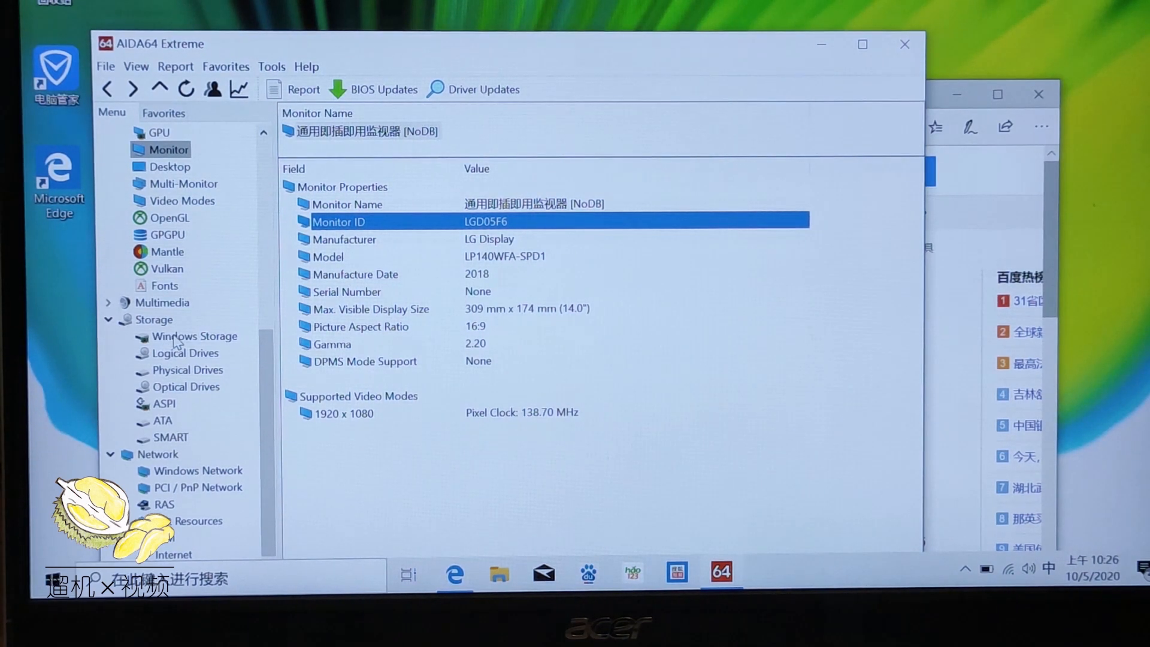
pyautogui.click(195, 336)
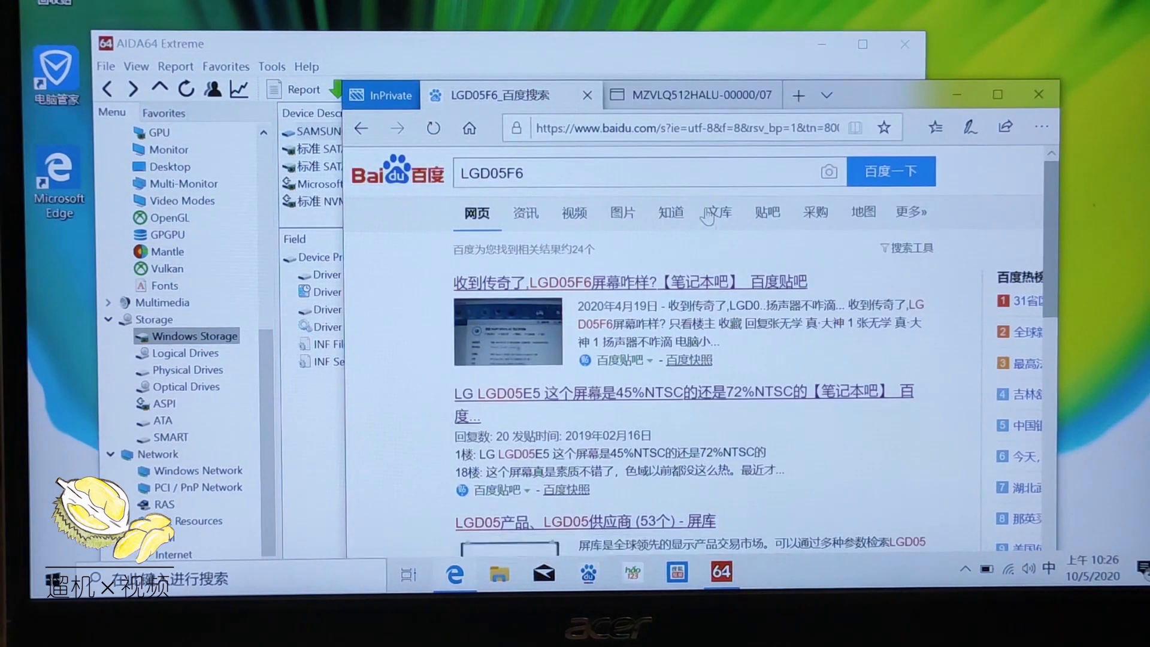
# Switch to the Edge tab with Samsung's PM991 MZVLQ512HALU-00000/07 SSD product page.
pyautogui.click(690, 95)
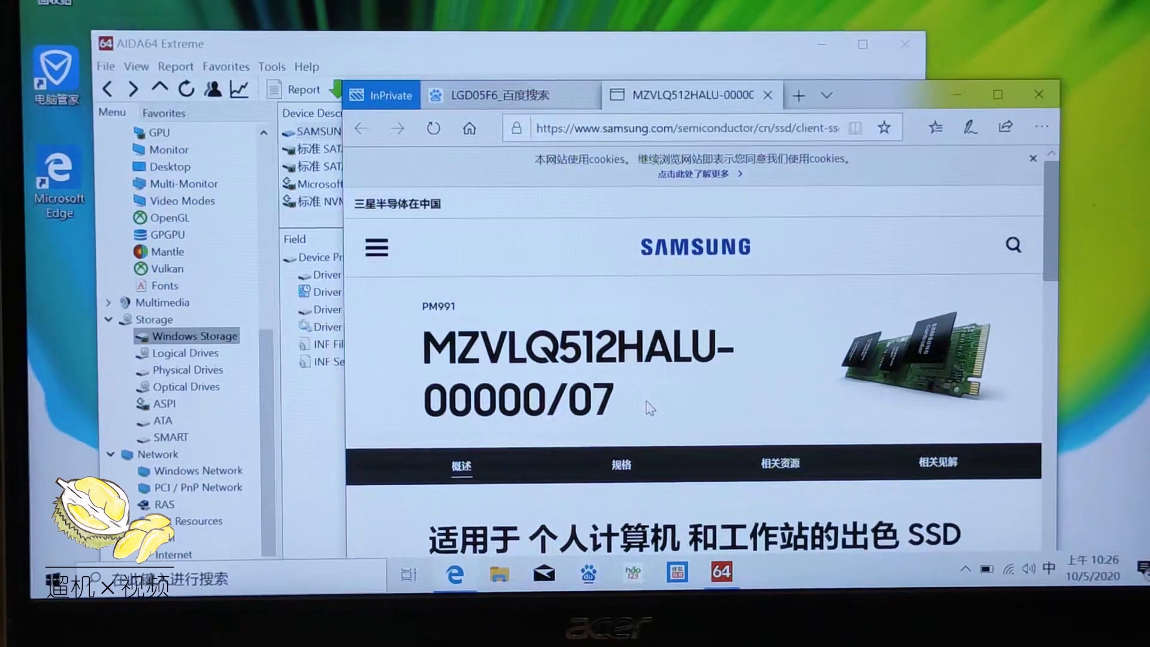
pyautogui.moveTo(646, 401)
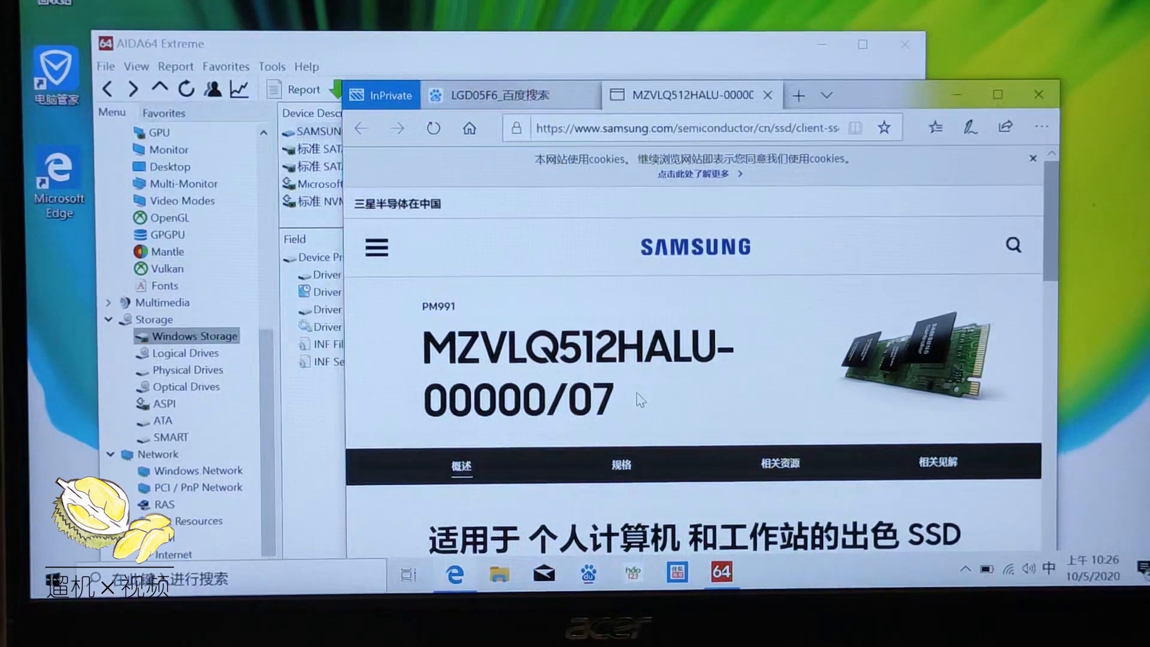
pyautogui.moveTo(588, 56)
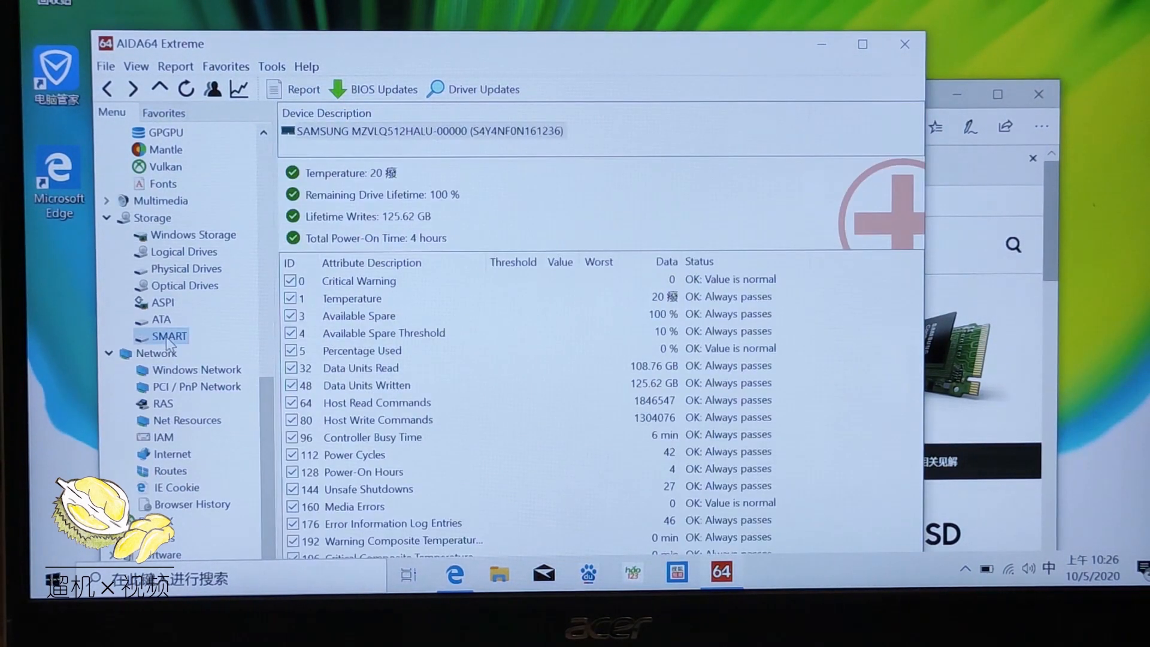
# View the SSD's ATA drive properties, then Windows Network listing the Intel Wi-Fi 6 AX200.
pyautogui.click(162, 319)
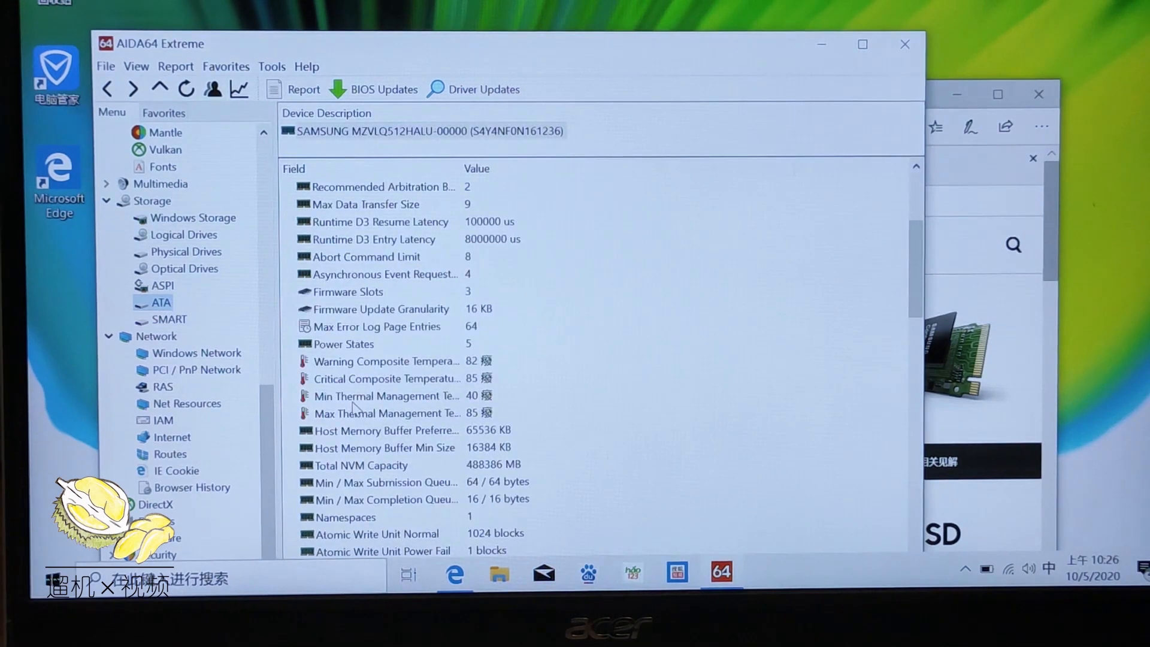
pyautogui.click(196, 353)
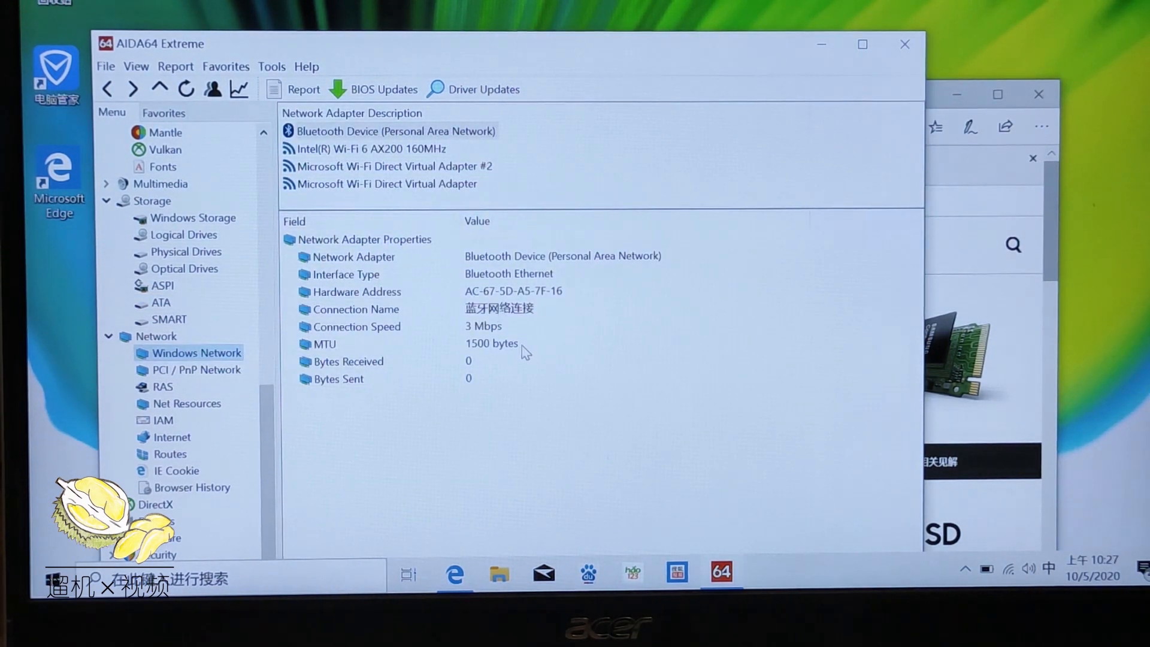
pyautogui.moveTo(556, 340)
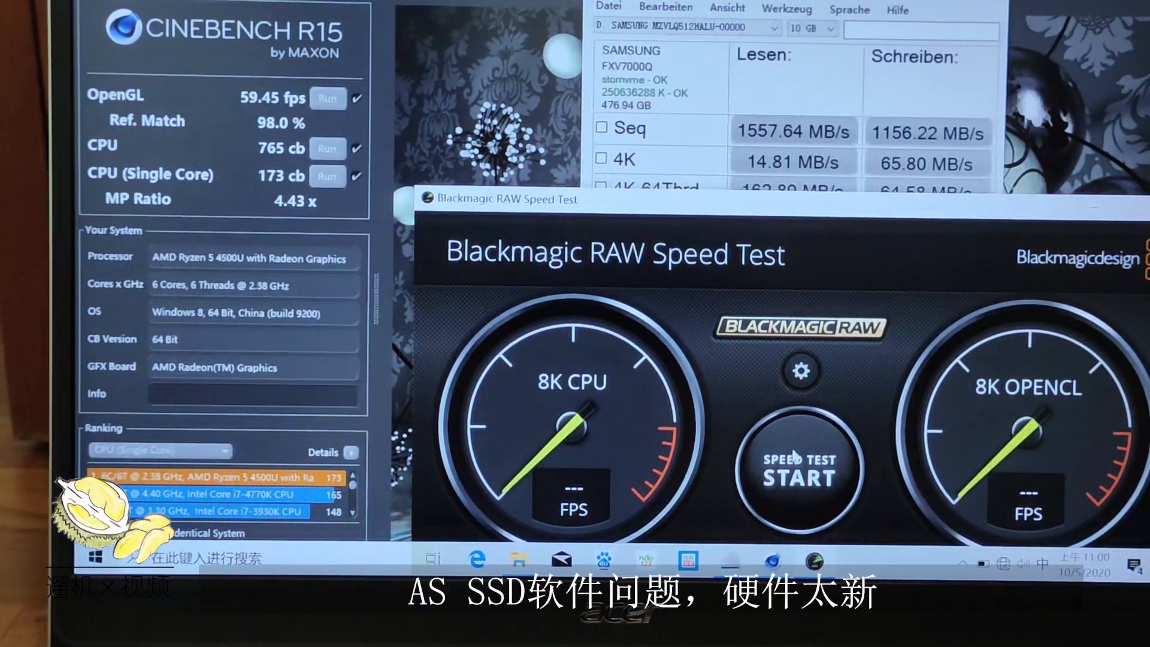
# Close Blackmagic RAW Speed Test to reveal AS SSD total 734 beside Cinebench 765/173 cb.
pyautogui.click(806, 469)
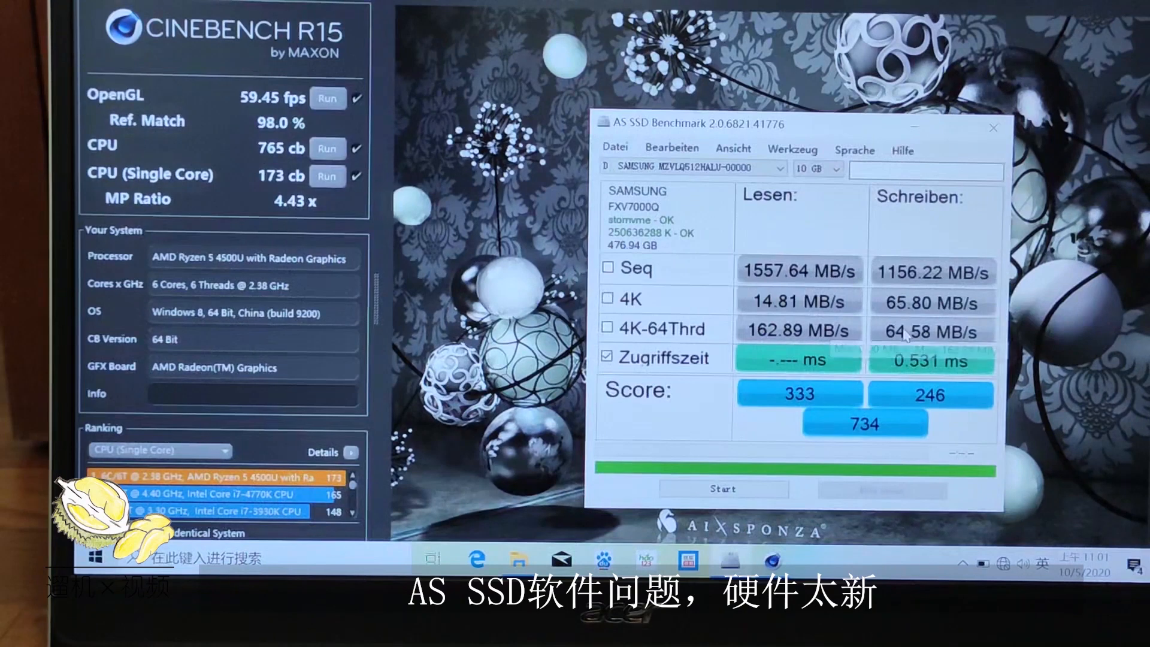
pyautogui.moveTo(901, 337)
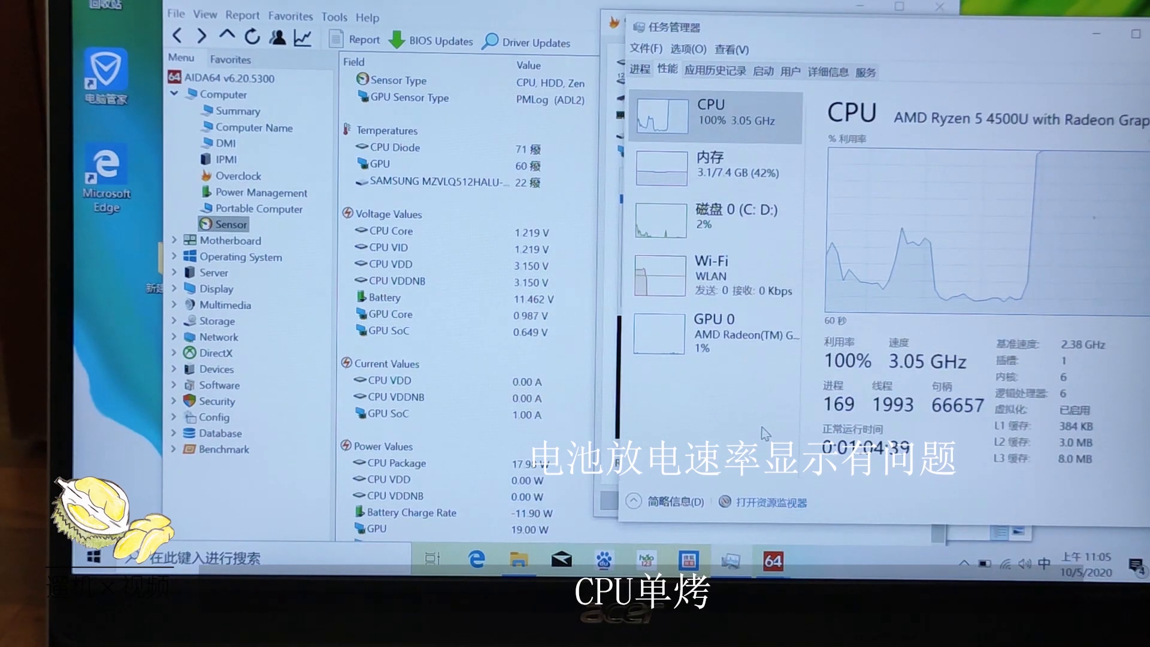
# Switch between Power Management and Sensor pages: CPU 71 °C, GPU 62 °C at 100% load.
pyautogui.click(261, 193)
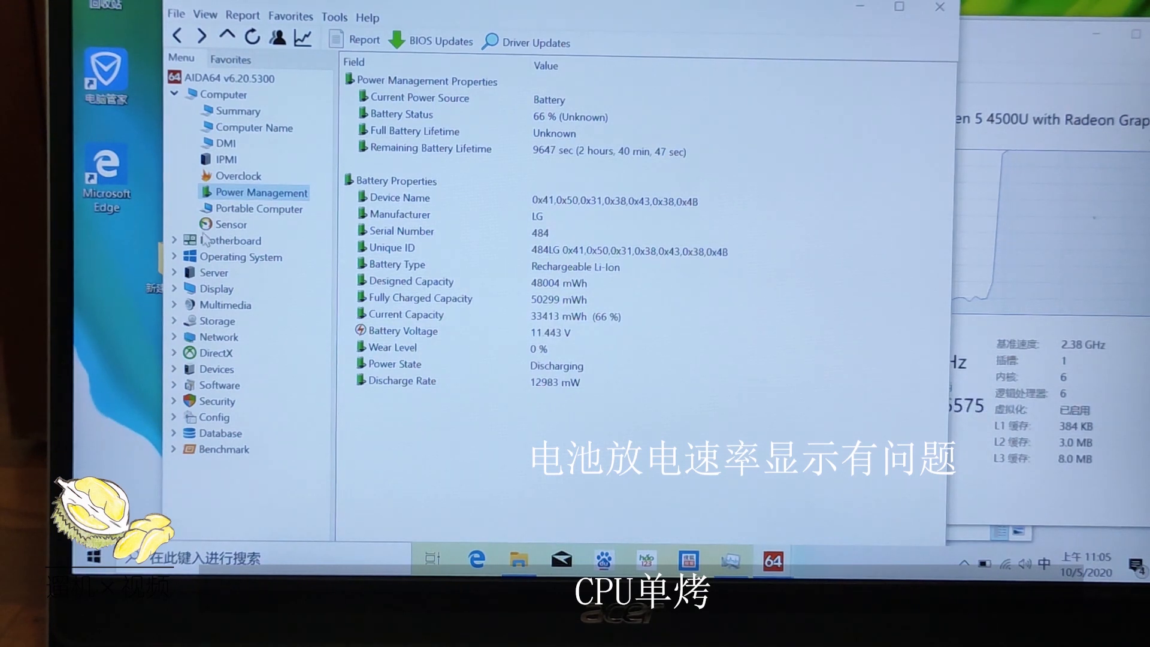
pyautogui.click(231, 225)
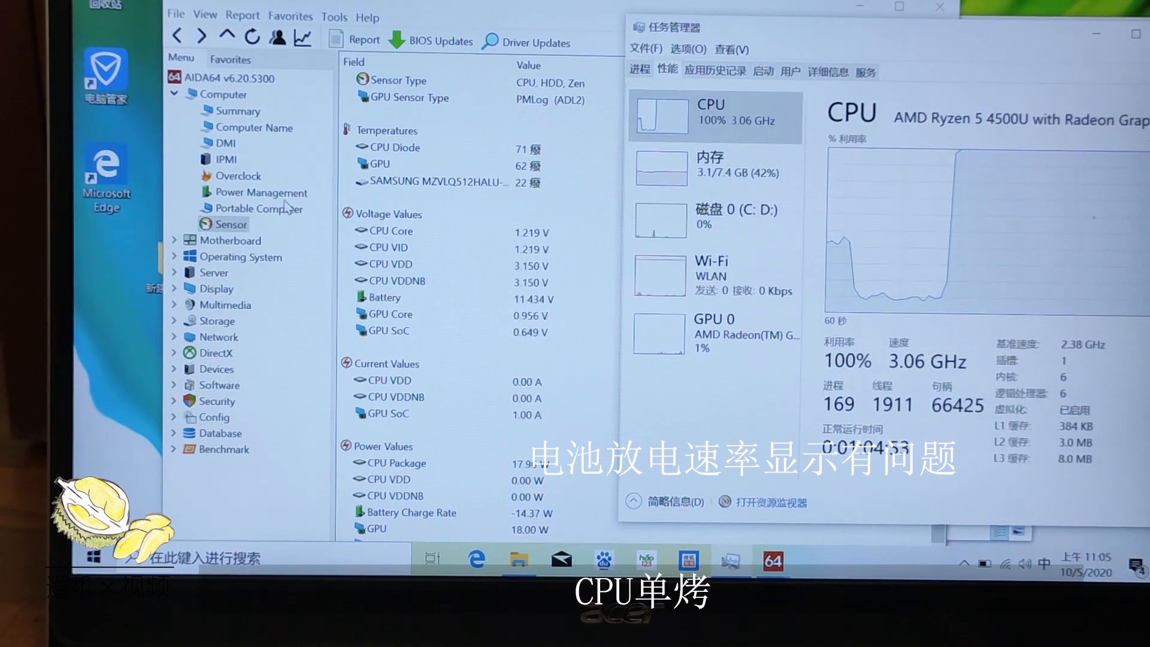
pyautogui.click(261, 192)
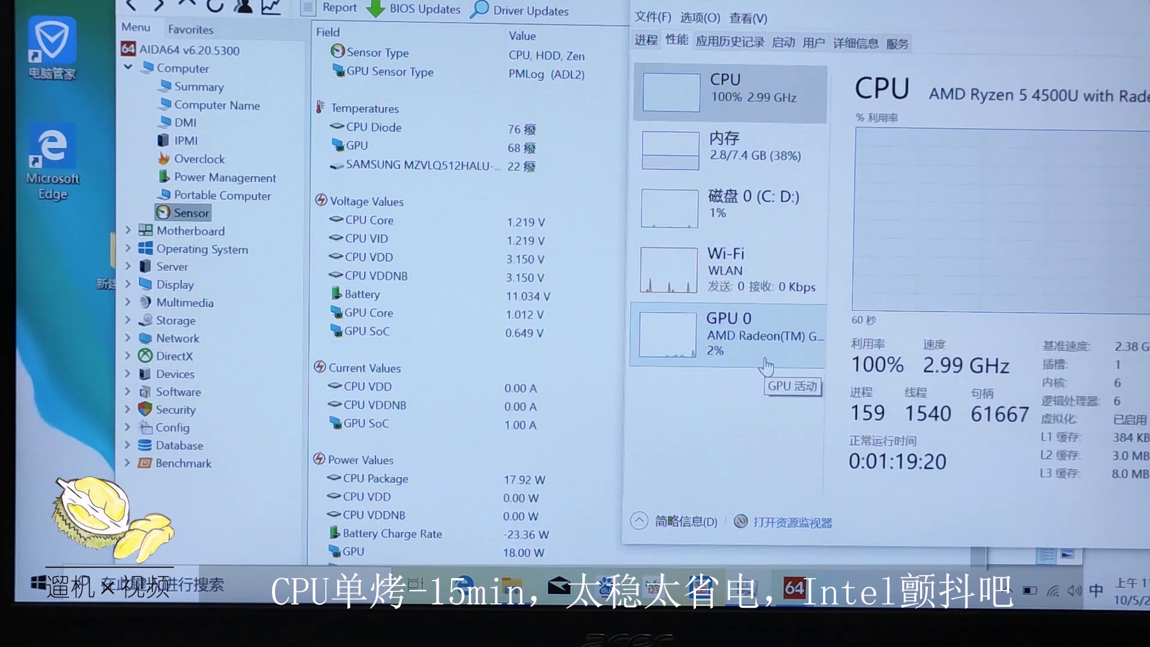
# Check the 55% battery in Power Management, then stop the CPU stability test.
pyautogui.click(225, 178)
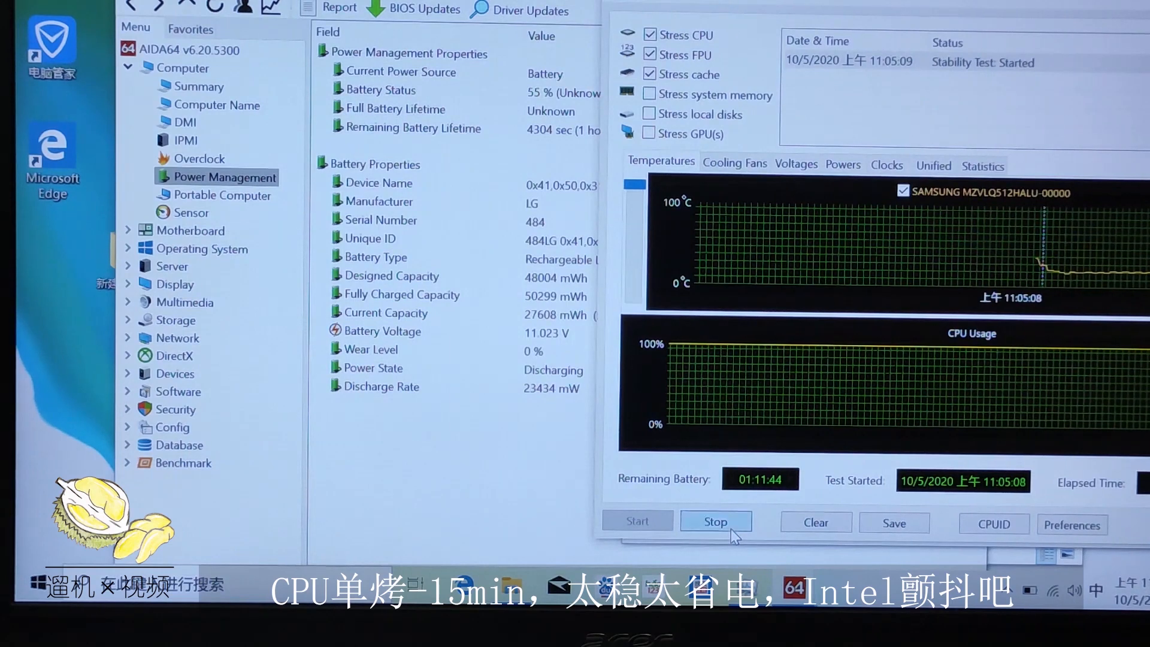
pyautogui.click(716, 521)
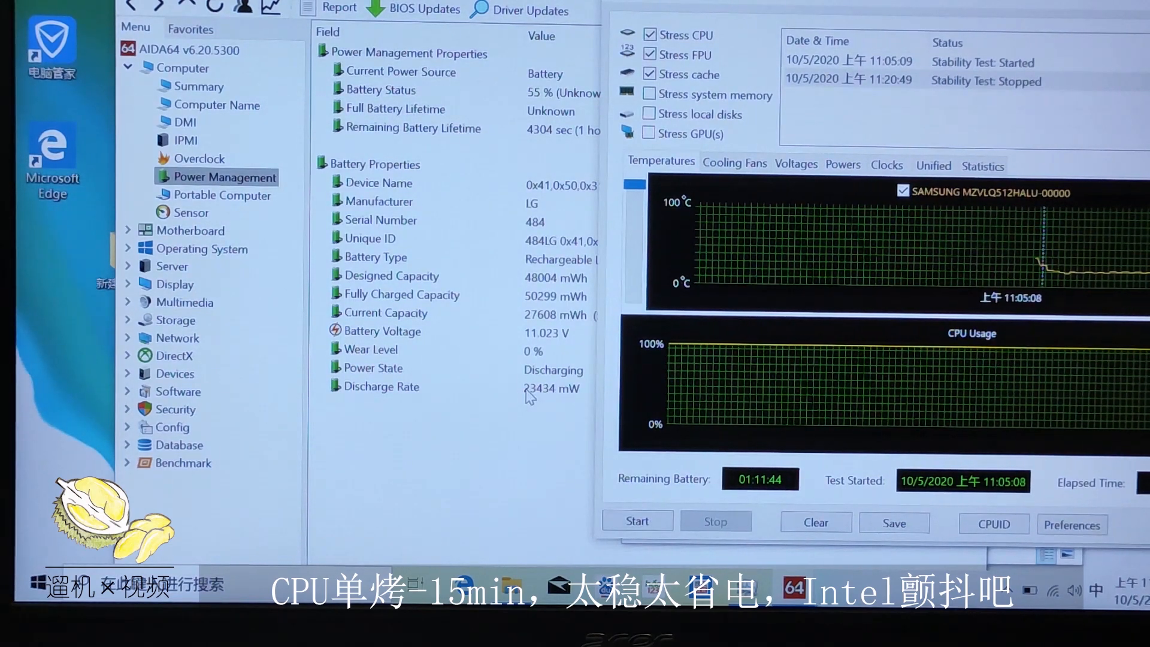